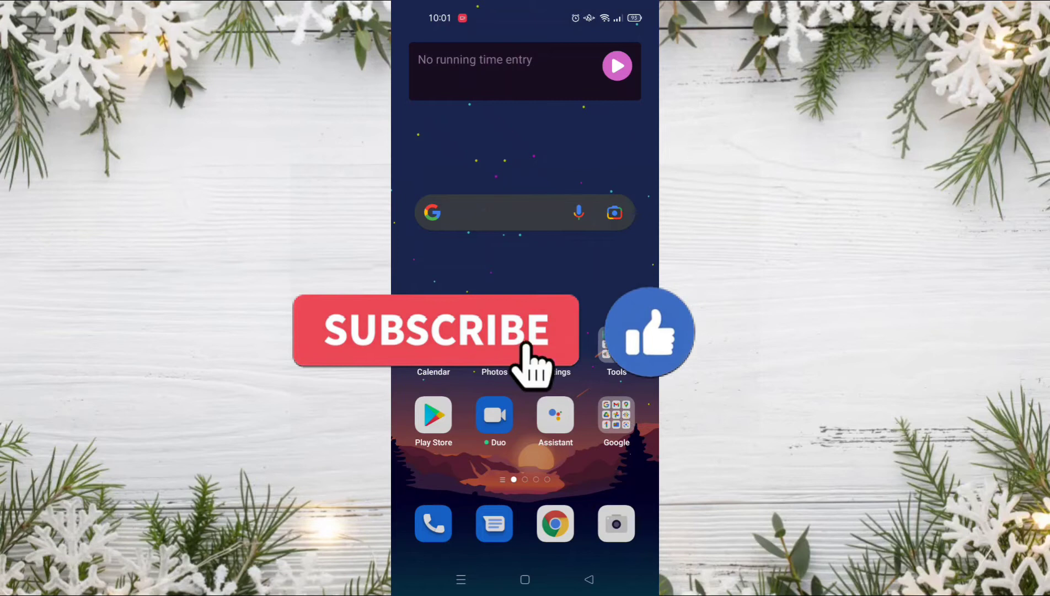
# Step: Swipe to the Social folder and launch the Facebook app to its profile page
pyautogui.click(435, 329)
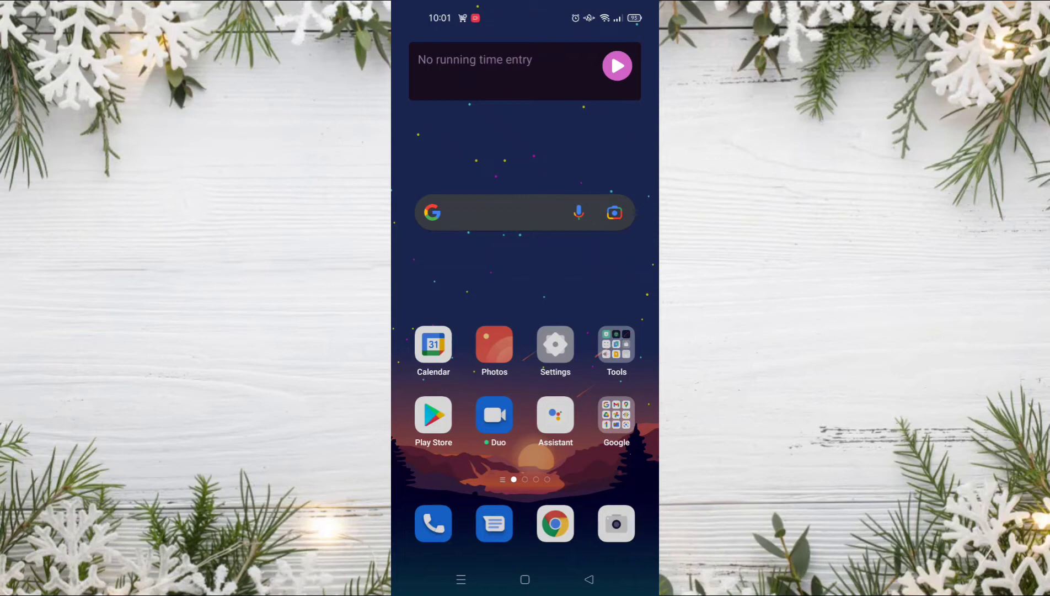
pyautogui.hscroll(-3)
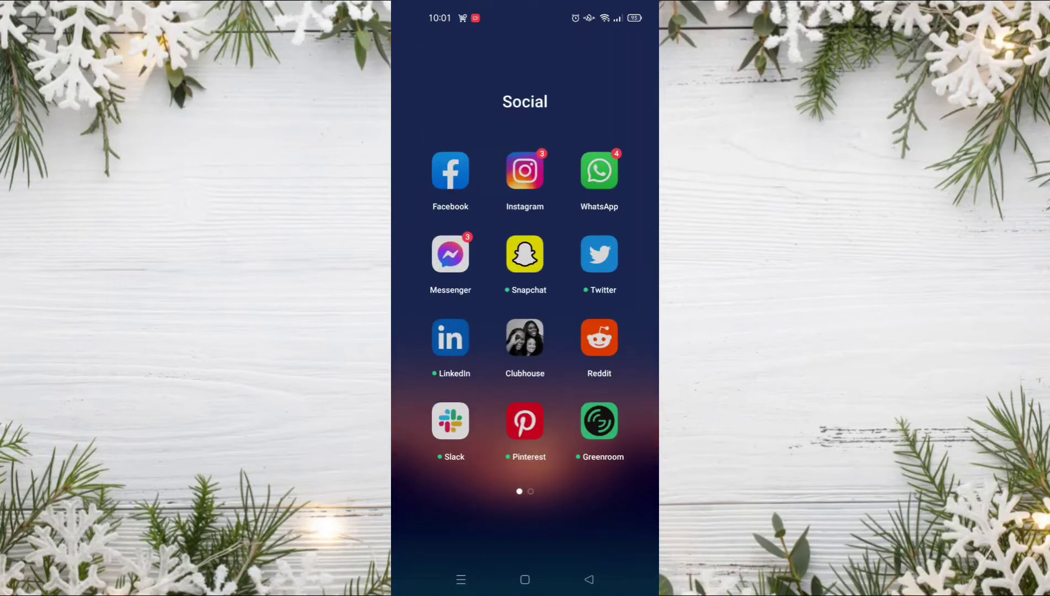
pyautogui.click(450, 171)
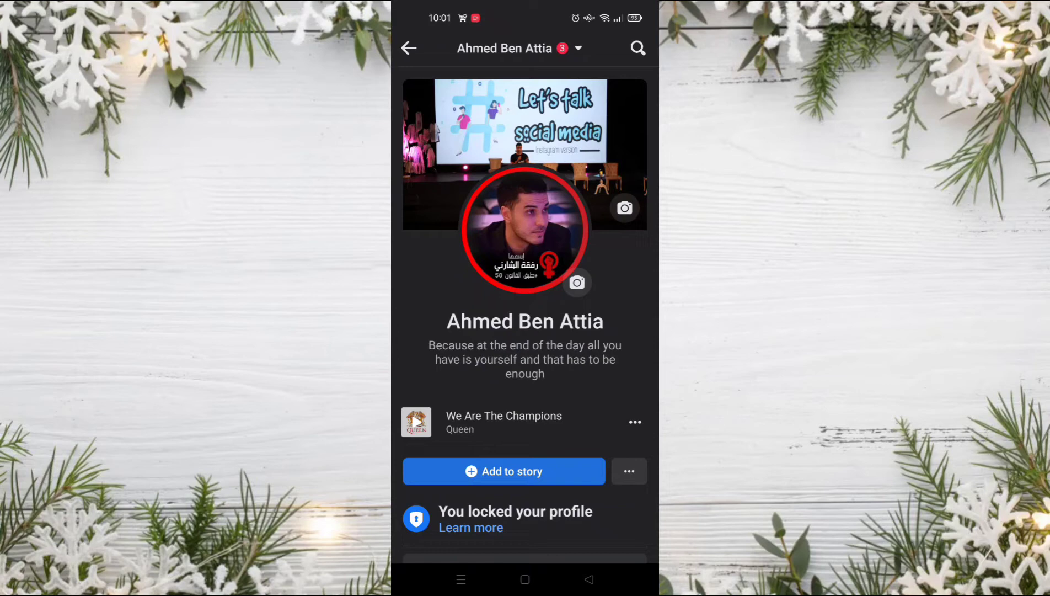
# Step: Open Facebook search from the magnifying-glass icon to show recent searches
pyautogui.click(637, 47)
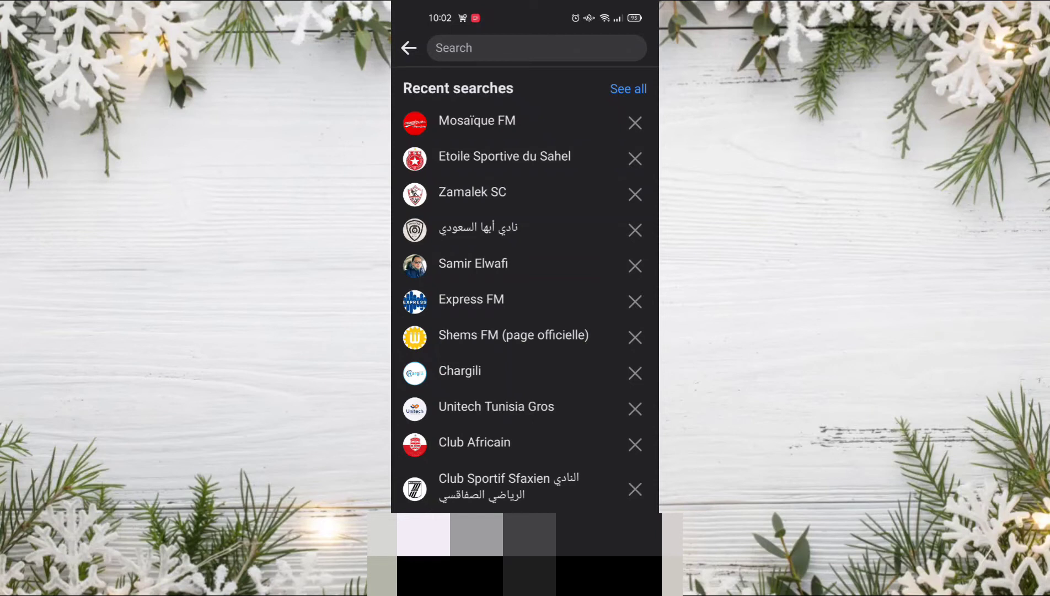
# Step: Show the complete search history with See all, then request Clear all
pyautogui.click(627, 89)
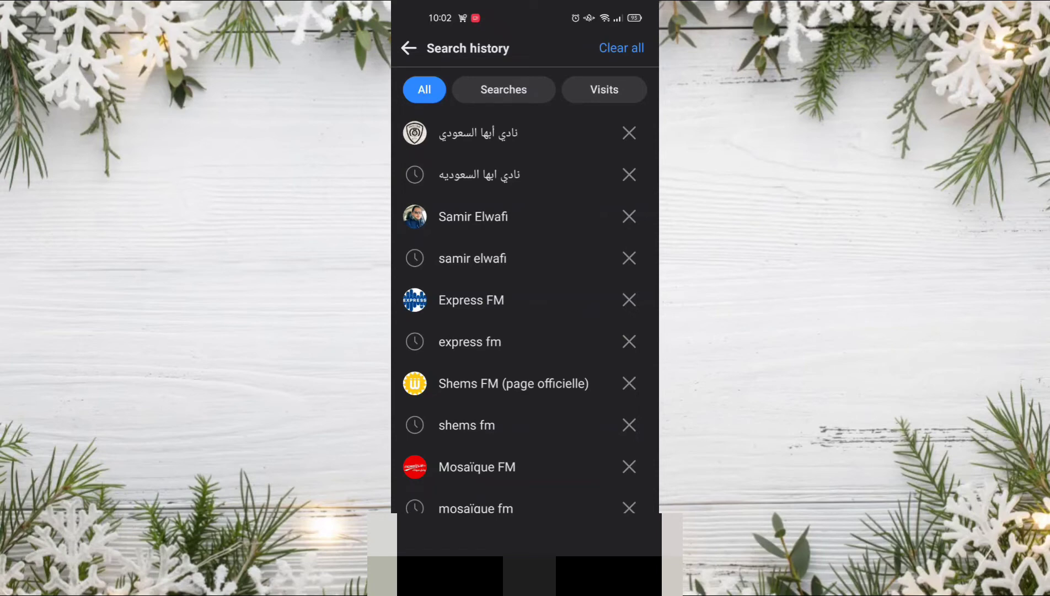
pyautogui.click(620, 47)
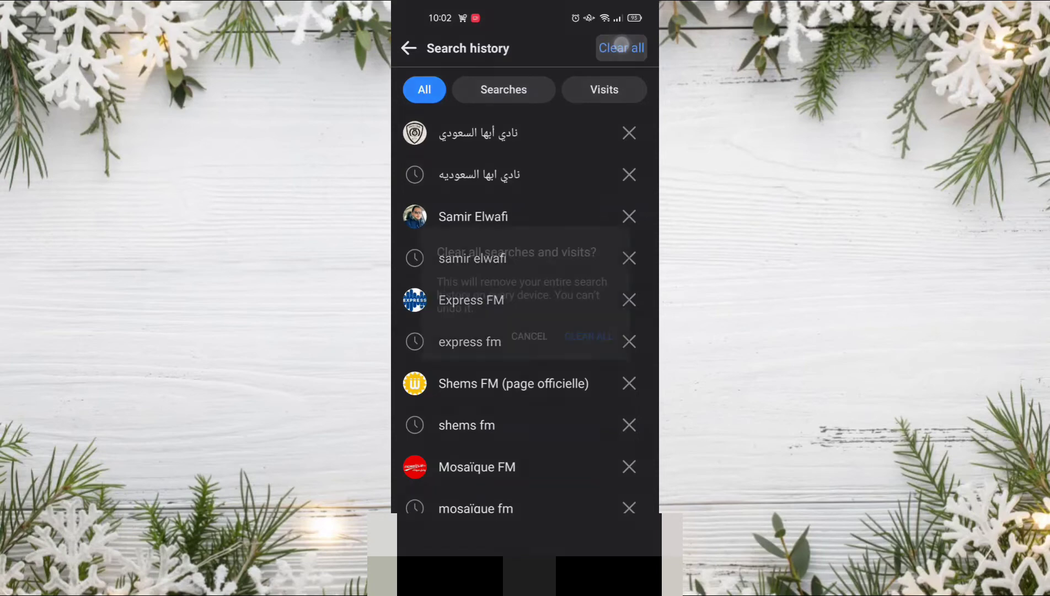
# Step: Confirm CLEAR ALL in the 'Clear all searches and visits?' dialog
pyautogui.click(619, 48)
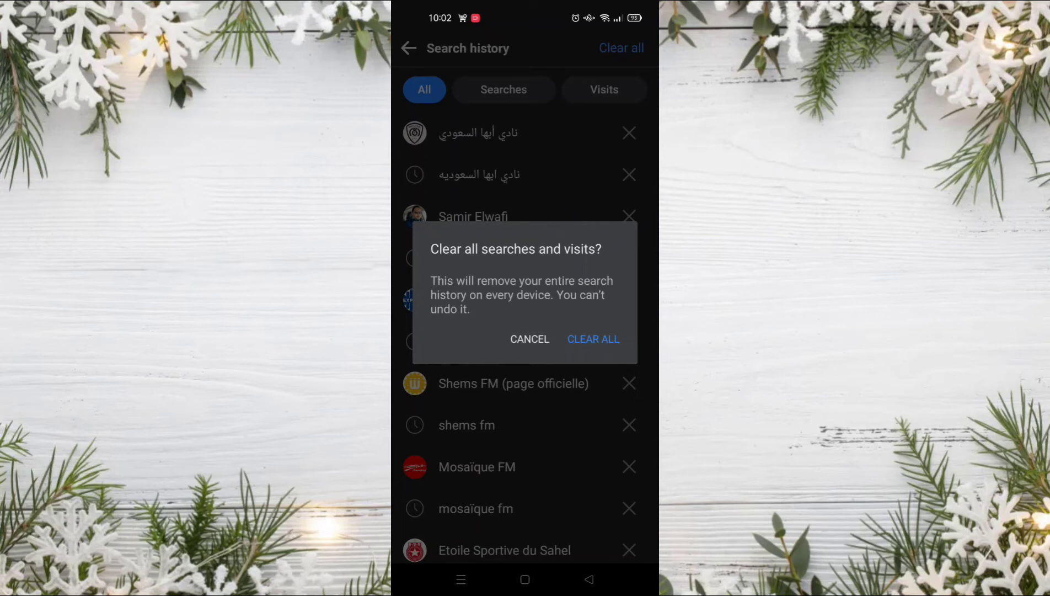
pyautogui.click(592, 339)
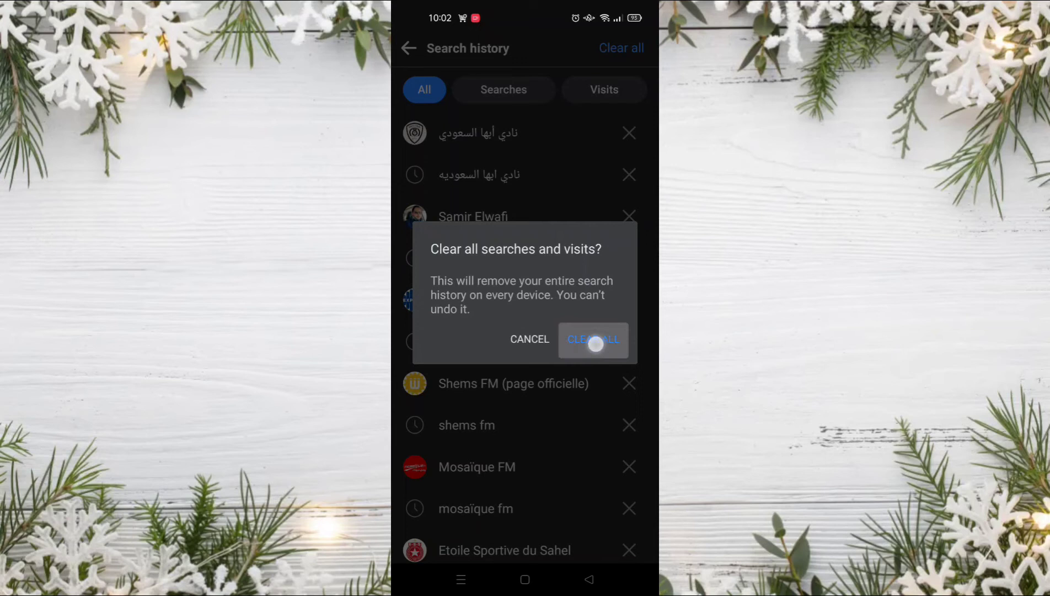
pyautogui.click(592, 338)
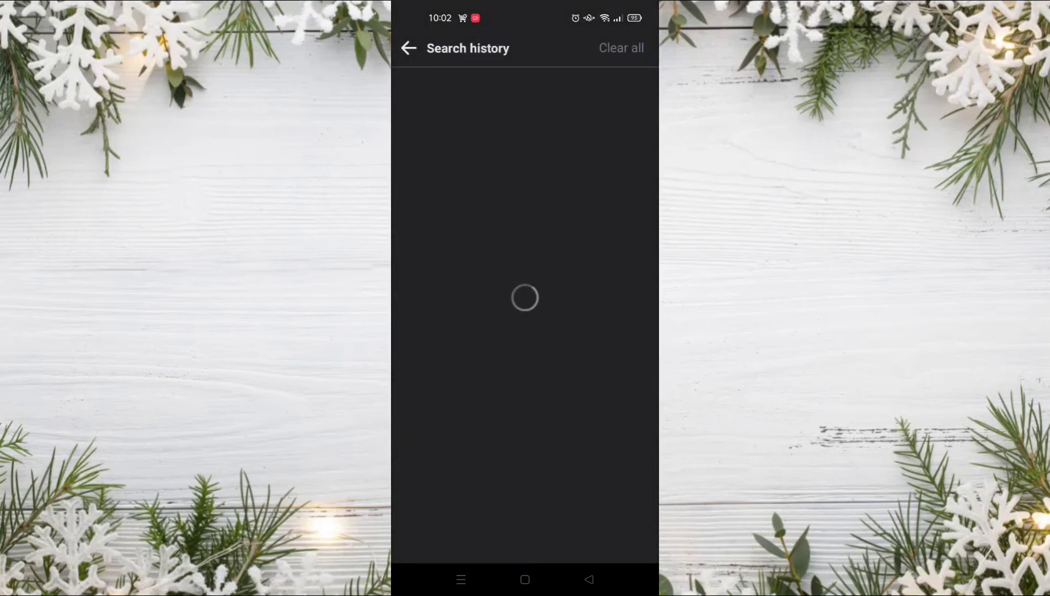